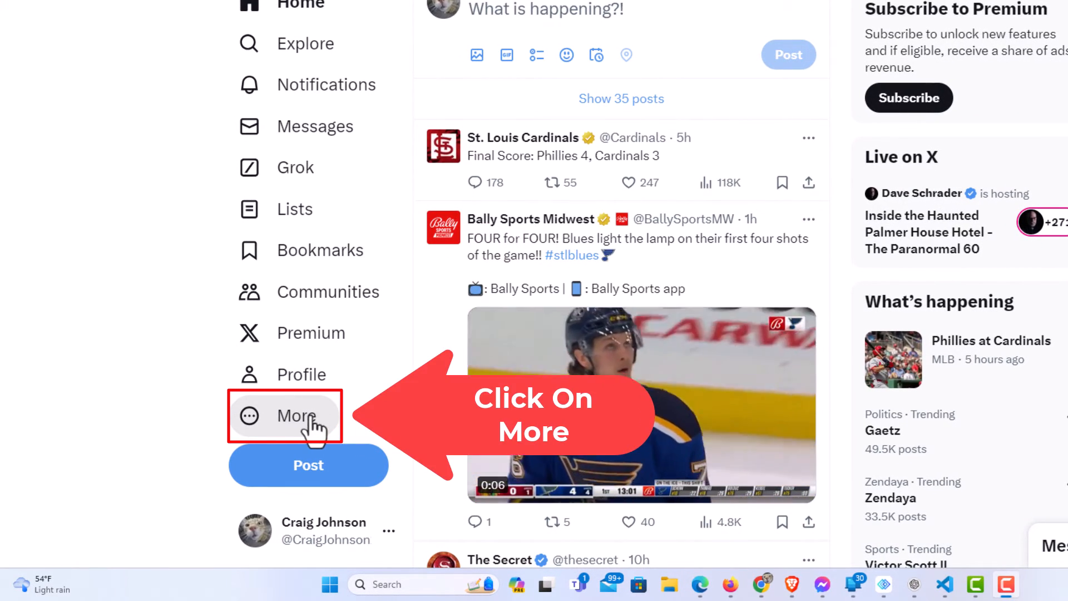
Go from the home feed to the Settings and privacy page via the More menu
{"action": "left_click", "coordinate": [295, 416]}
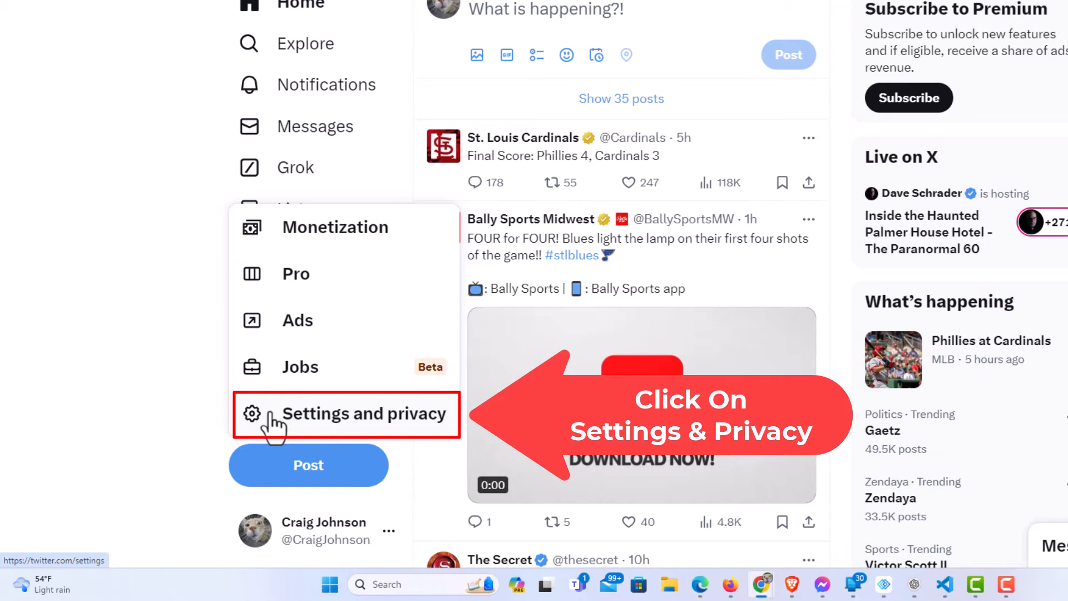
{"action": "left_click", "coordinate": [345, 414]}
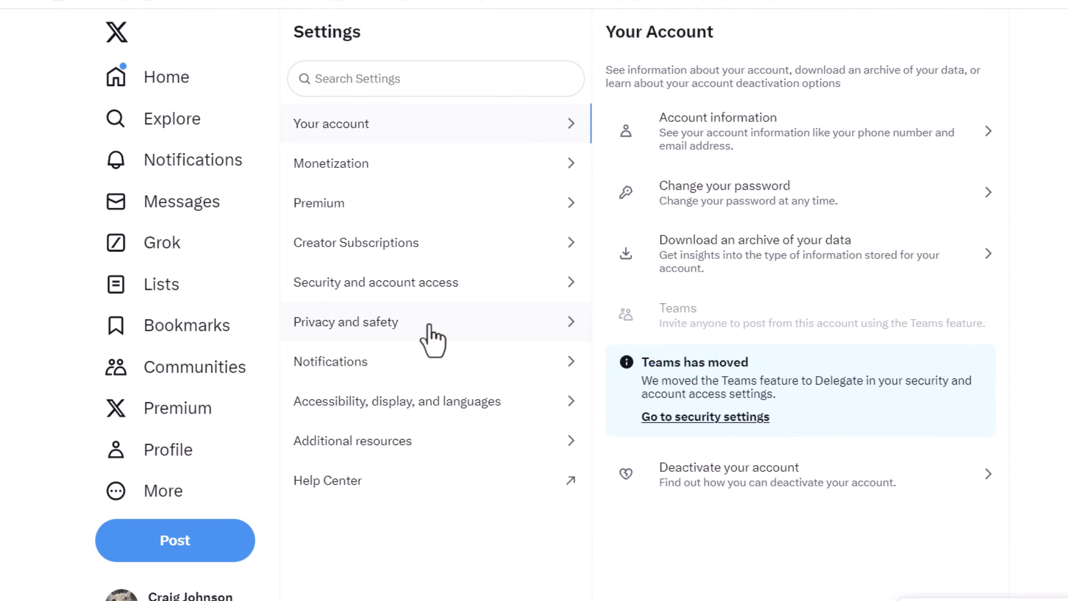
Enter the Privacy and safety section listing the Direct Messages category
{"action": "left_click", "coordinate": [345, 322]}
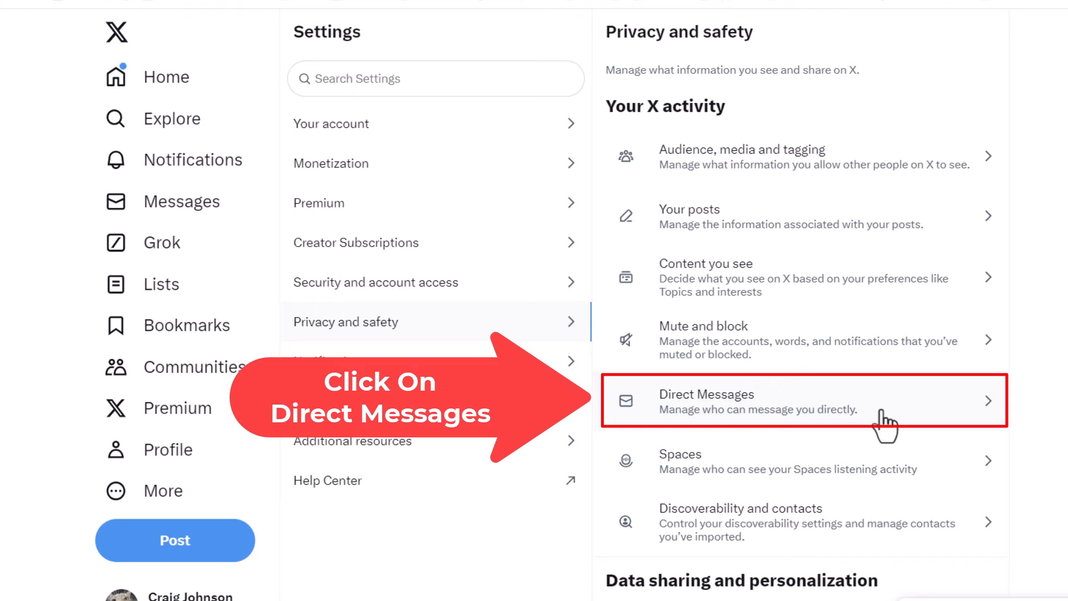
In Direct Messages settings, switch 'Show read receipts' off and back on, leaving it enabled
{"action": "left_click", "coordinate": [706, 401]}
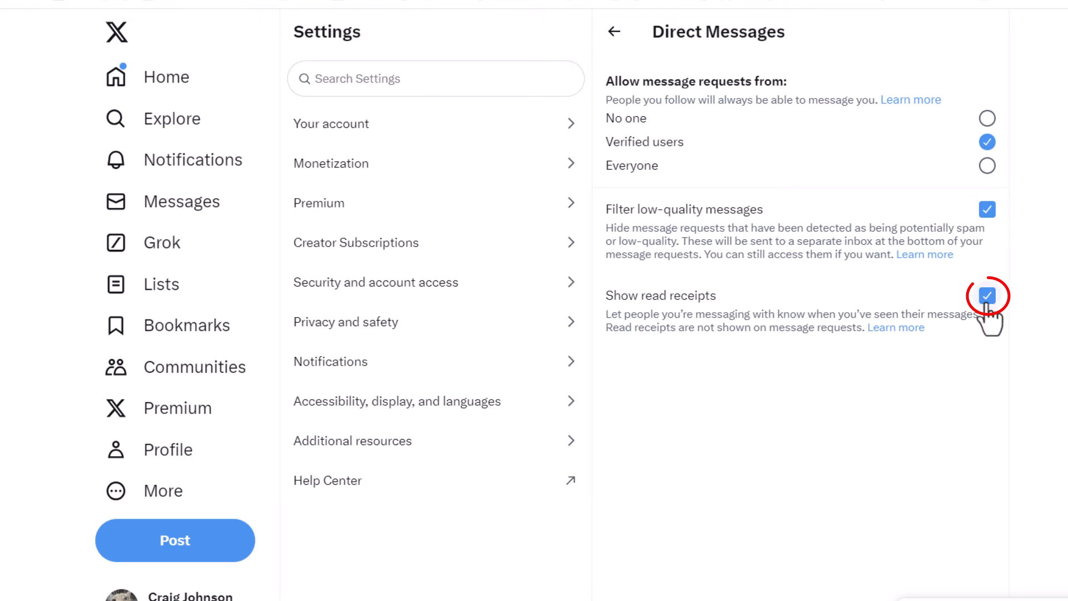
{"action": "left_click", "coordinate": [986, 296]}
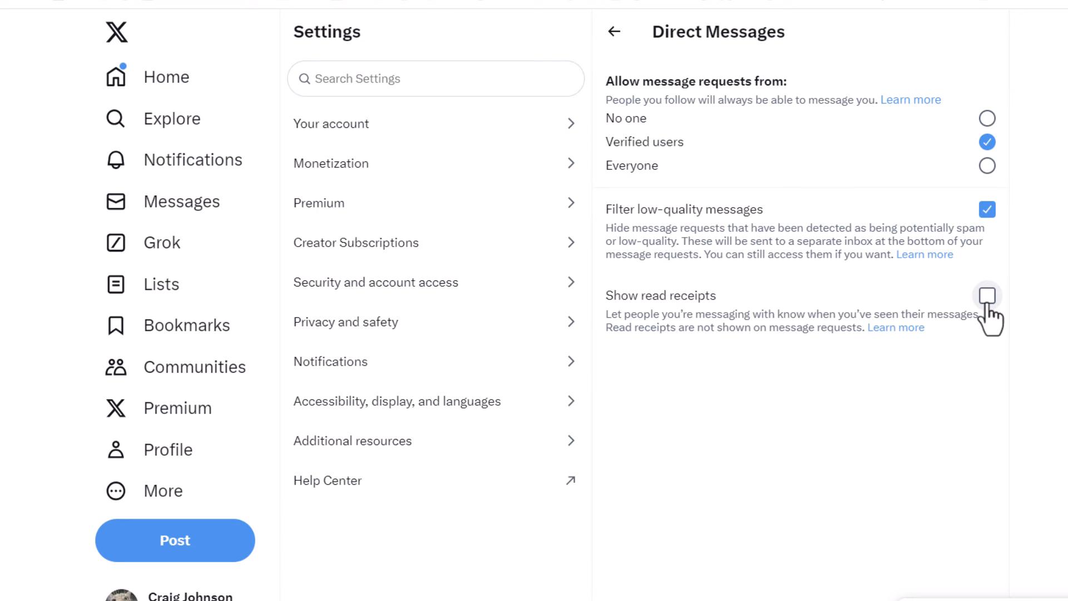
{"action": "left_click", "coordinate": [986, 294]}
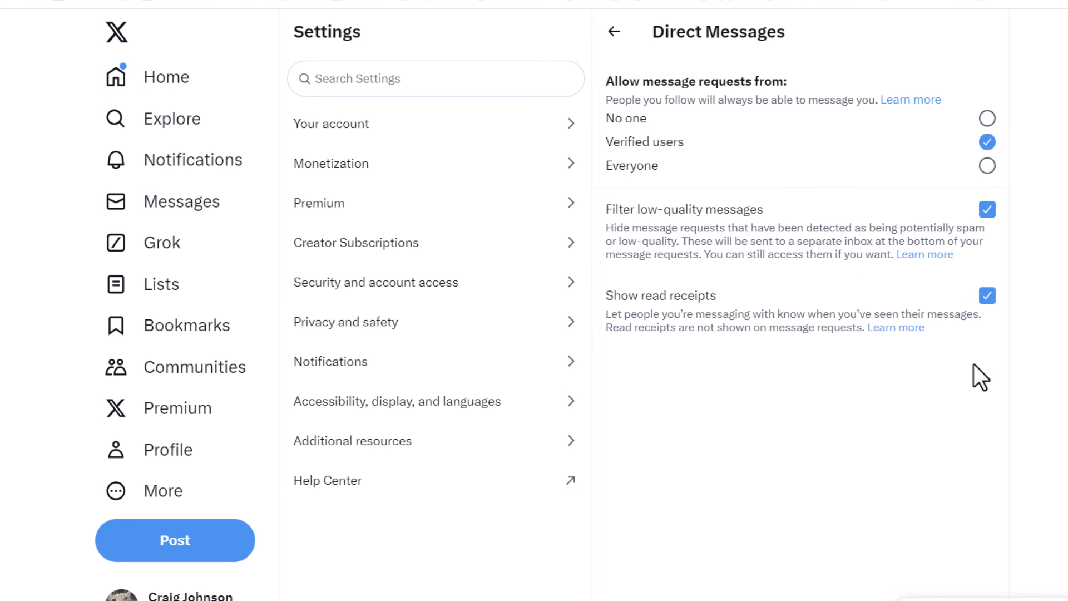